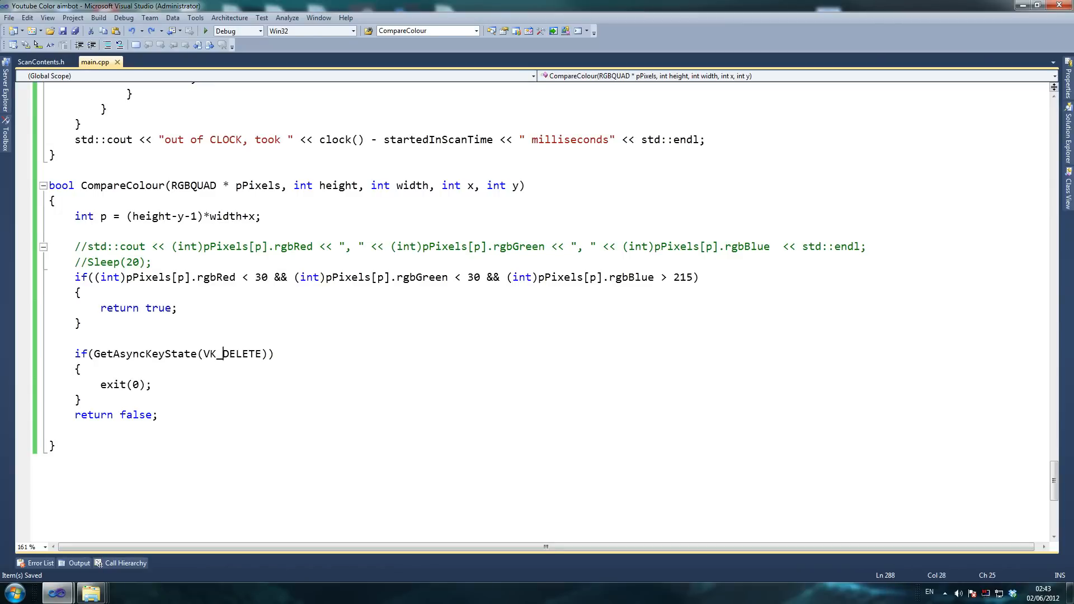
Step: Point out VK_DELETE in the exit check before disabling the SCAN BMO printout in Aim_Bot
{"action": "double_click", "coordinate": [242, 354]}
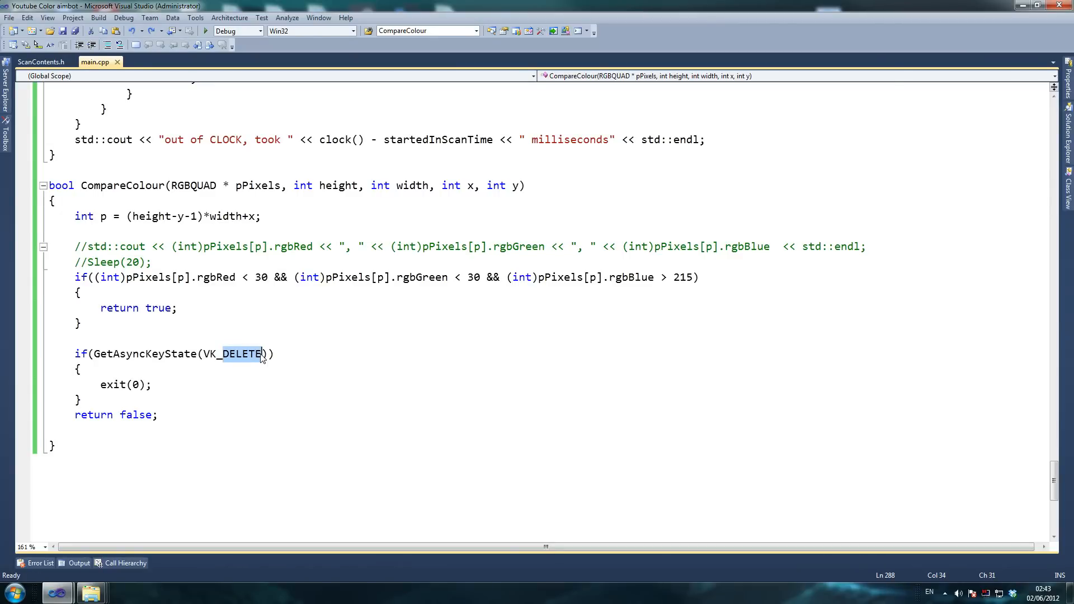
{"action": "mouse_move", "coordinate": [250, 359]}
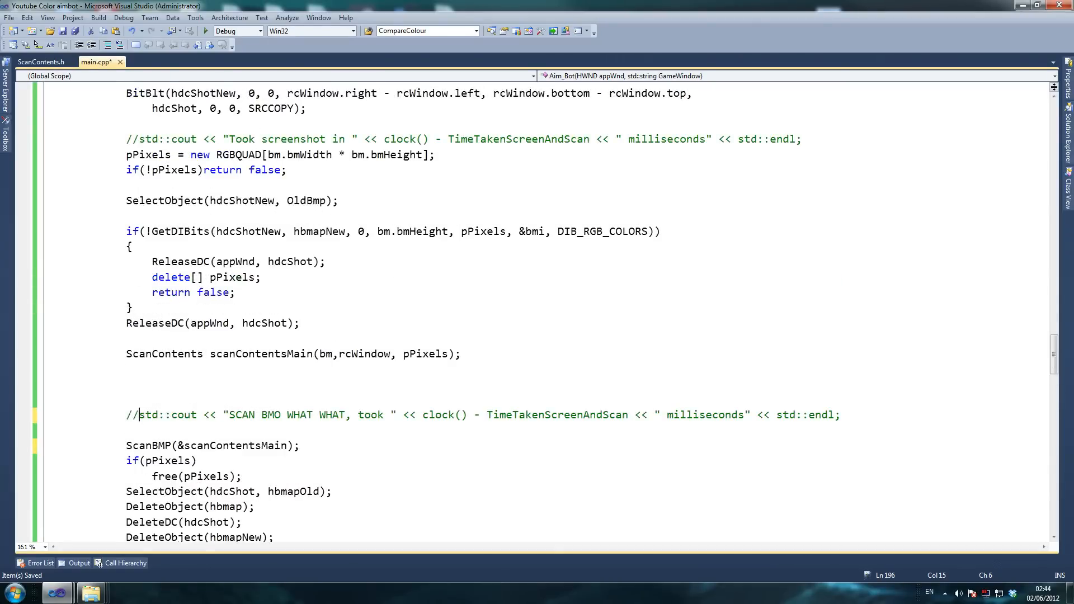
Step: Save main.cpp after the Aim_Bot edit
{"action": "scroll", "scroll_direction": "down", "scroll_amount": 3}
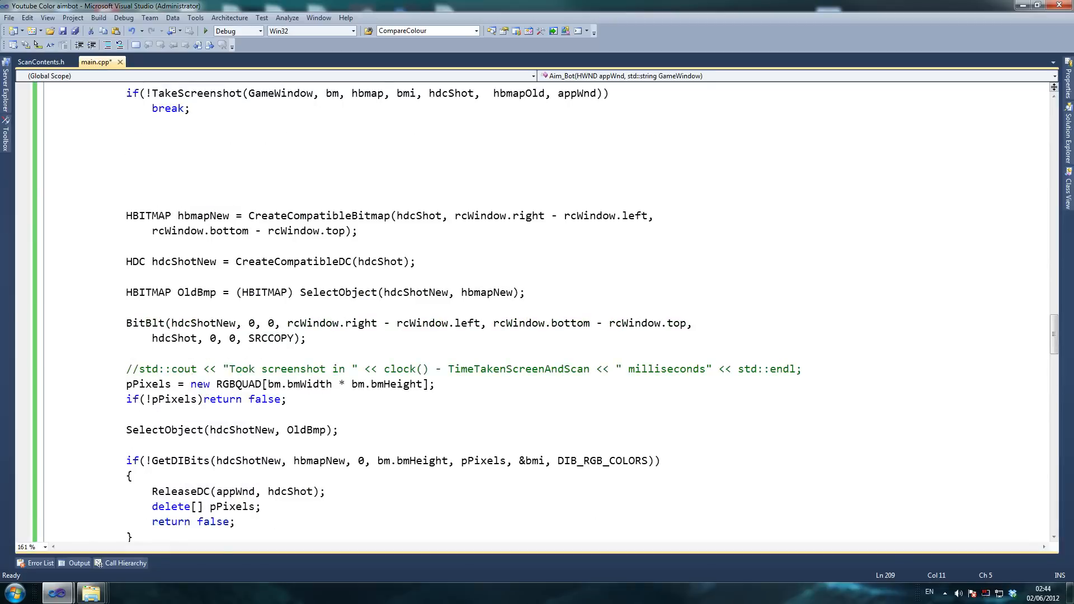
{"action": "scroll", "scroll_direction": "down", "scroll_amount": 3}
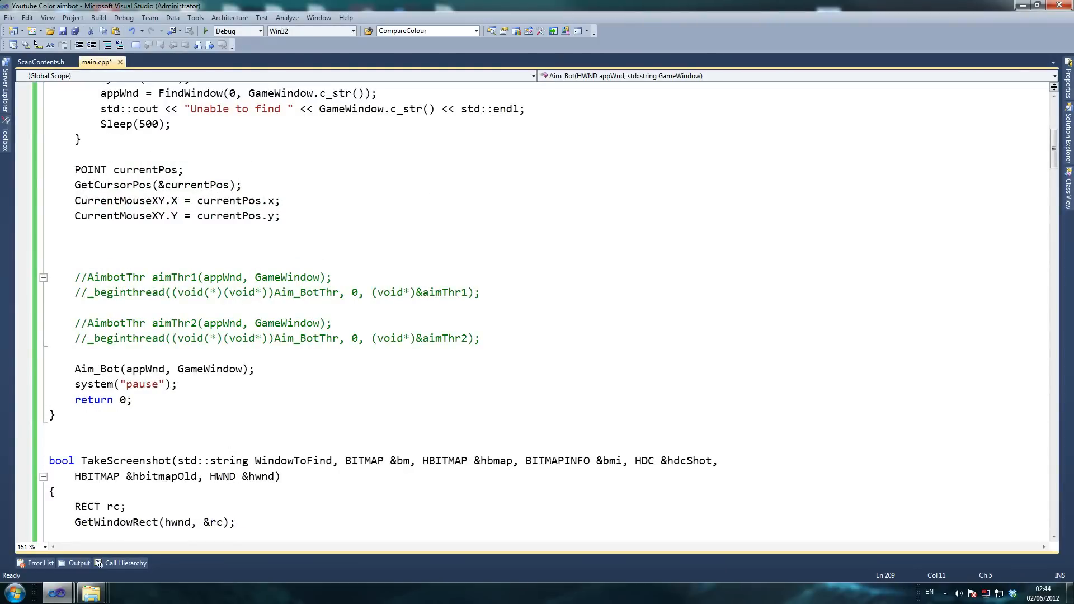
{"action": "key", "text": "Ctrl+s"}
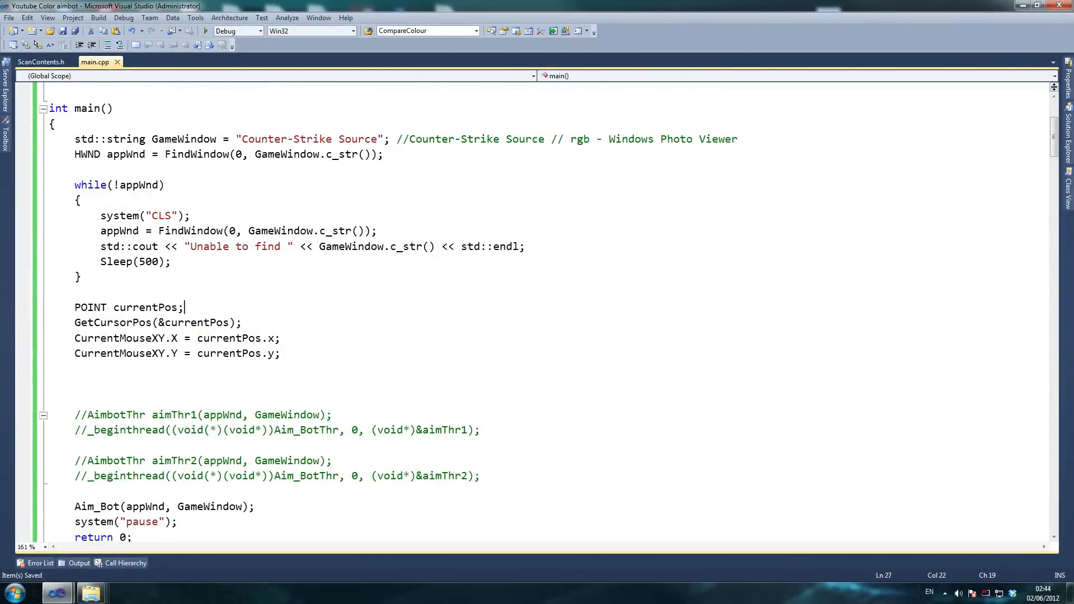
Step: Comment out the 'out of CLOCK' std::cout line at the end of ScanBMP and save again
{"action": "scroll", "scroll_direction": "down", "scroll_amount": 3}
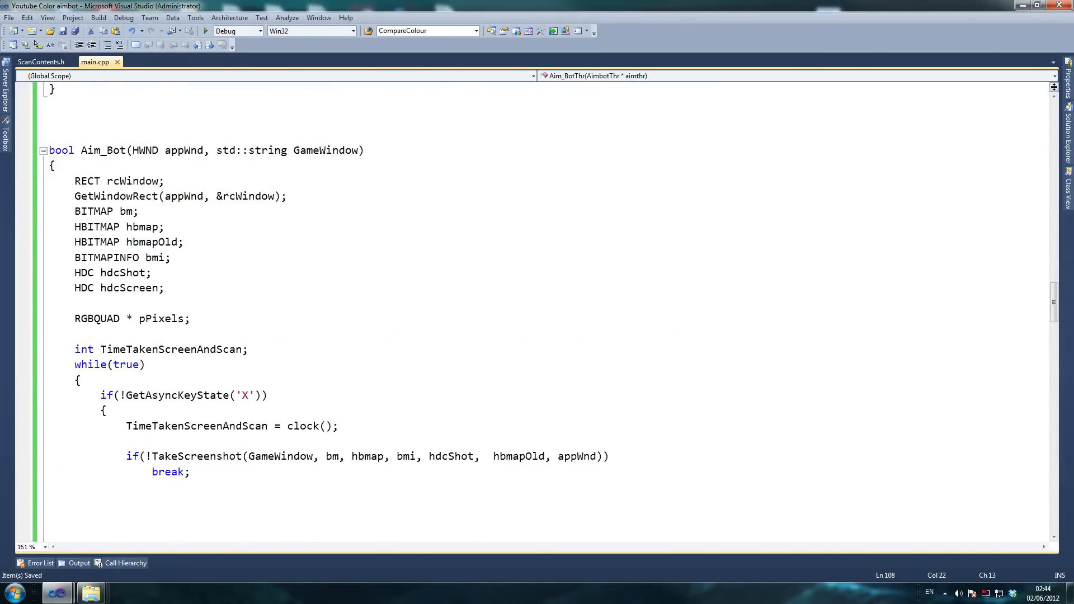
{"action": "scroll", "scroll_direction": "down", "scroll_amount": 3}
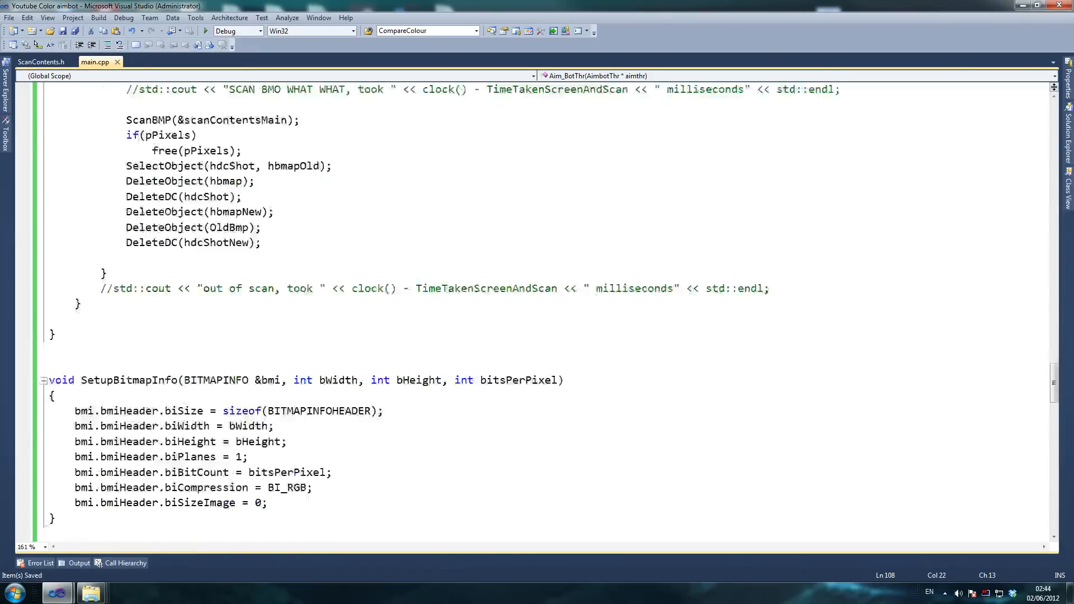
{"action": "scroll", "scroll_direction": "up", "scroll_amount": 3}
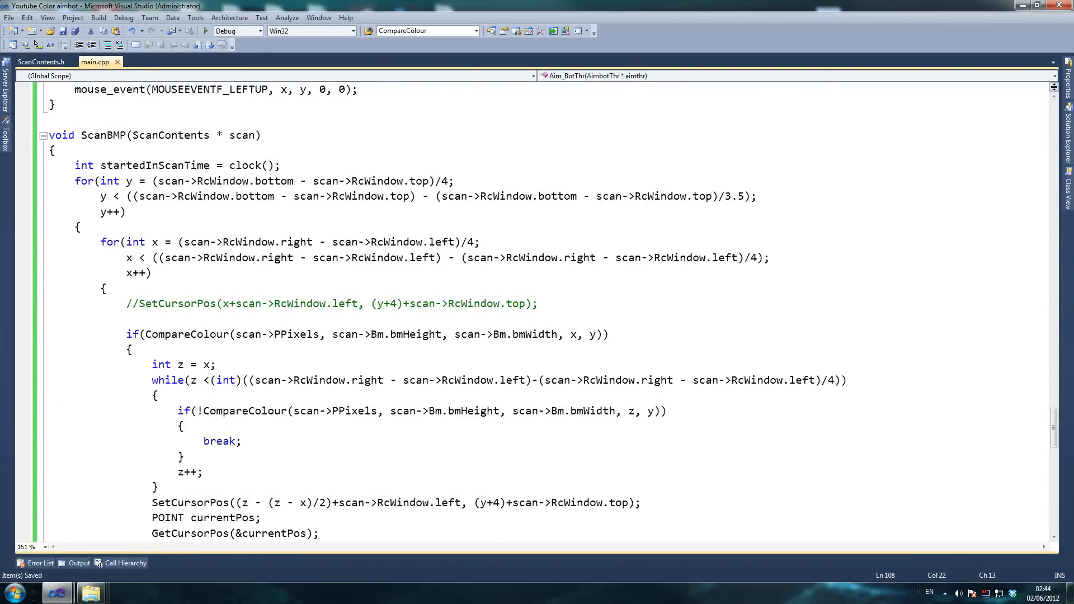
{"action": "scroll", "scroll_direction": "down", "scroll_amount": 3}
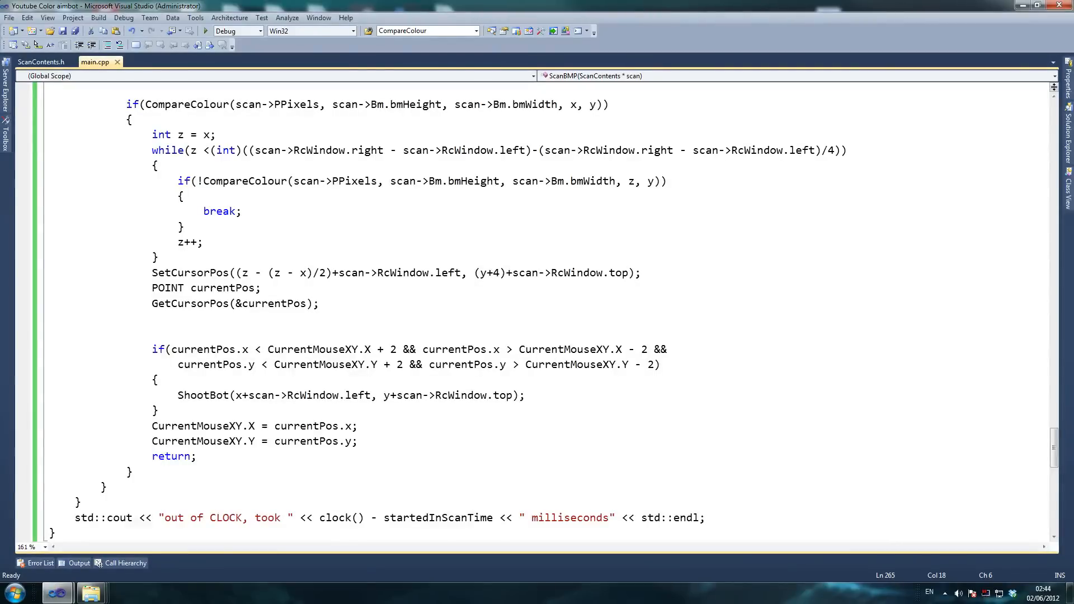
{"action": "type", "text": "//"}
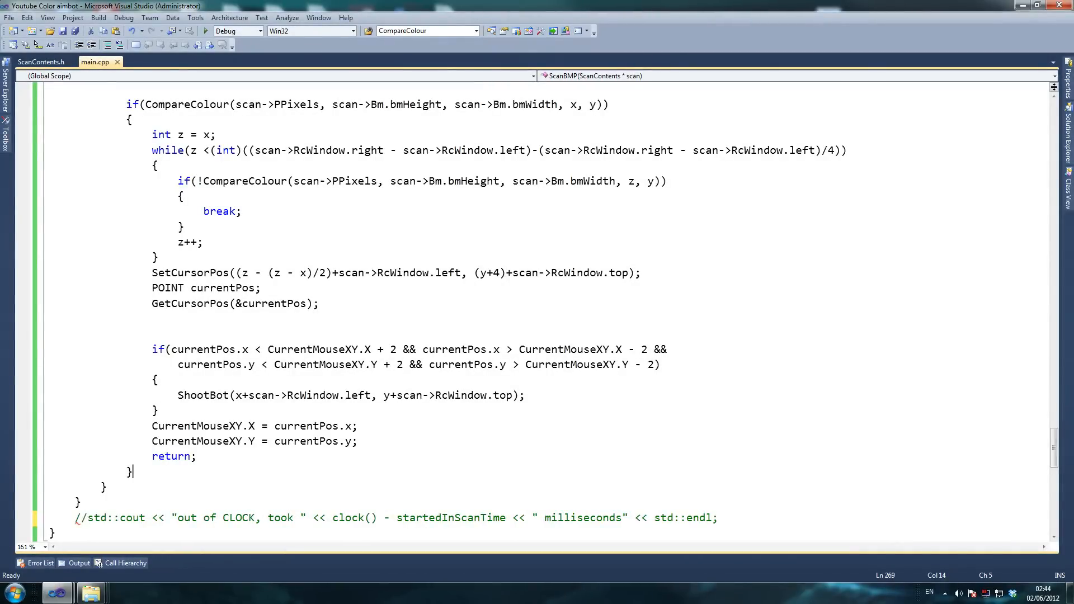
{"action": "key", "text": "ctrl+s"}
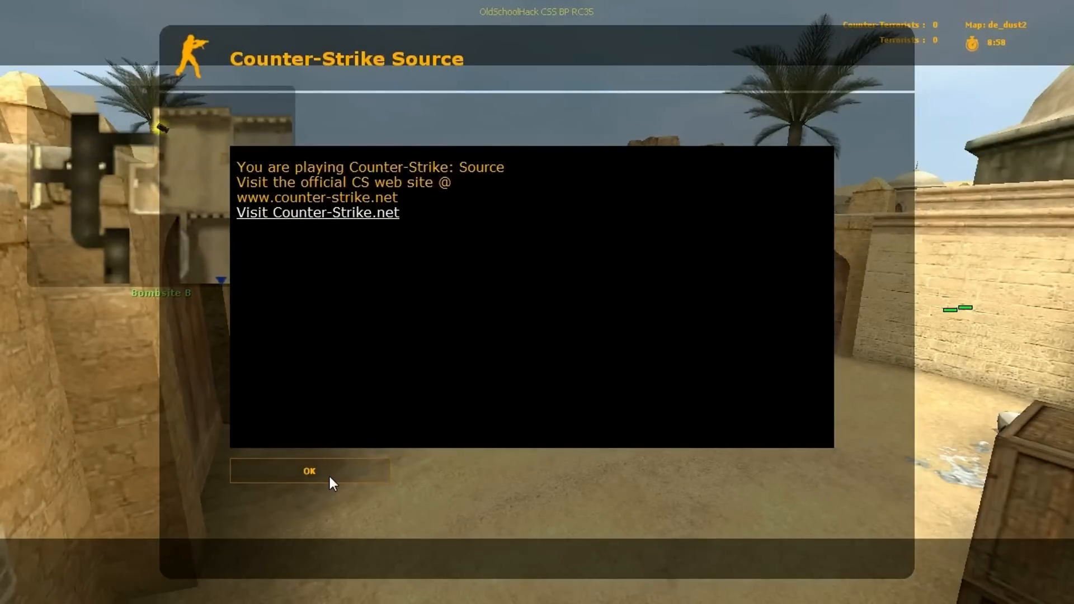
Step: Dismiss the MOTD, join CT Forces and buy the Magnum Sniper Rifle from Rifles
{"action": "left_click", "coordinate": [311, 470]}
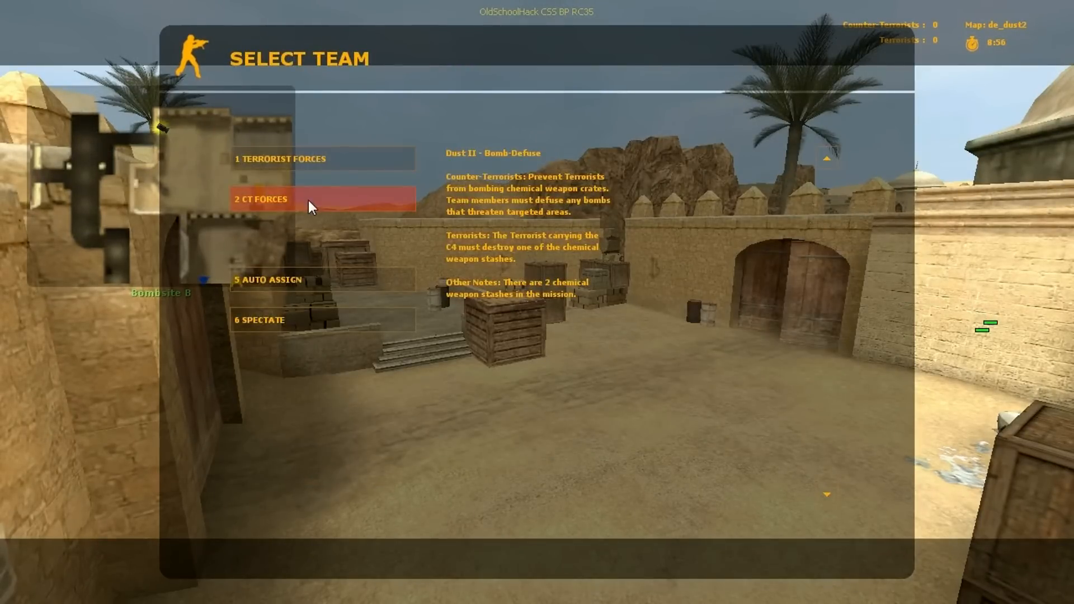
{"action": "left_click", "coordinate": [262, 201]}
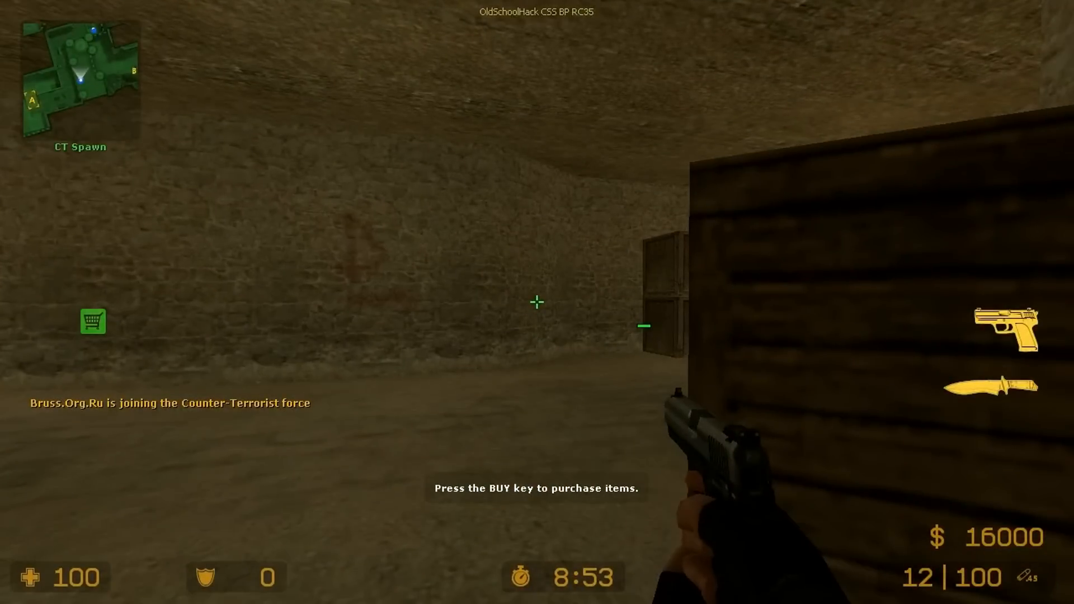
{"action": "left_click", "coordinate": [537, 305]}
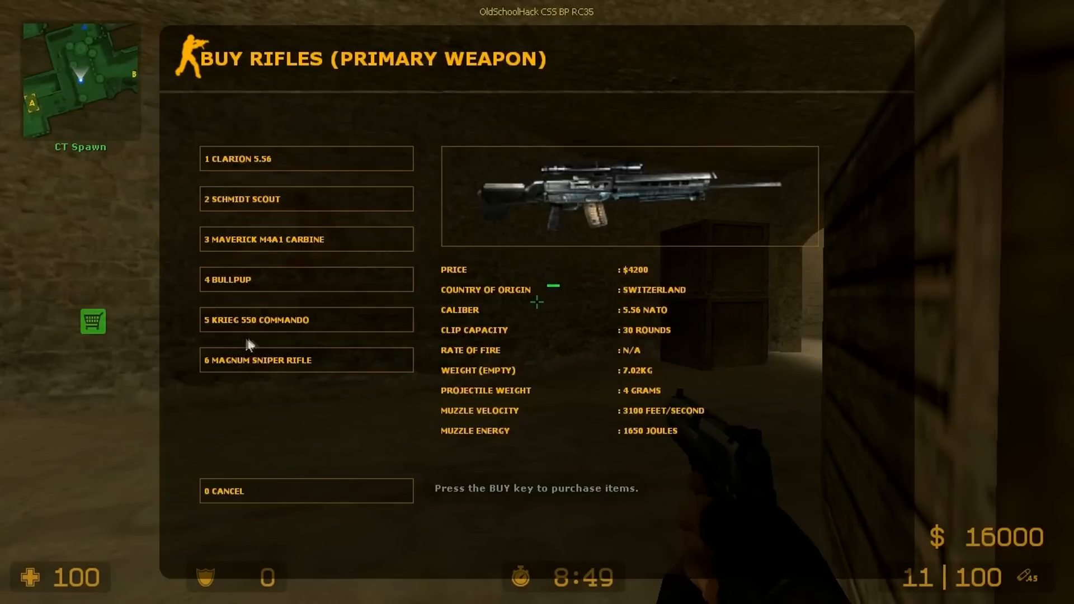
{"action": "left_click", "coordinate": [307, 361]}
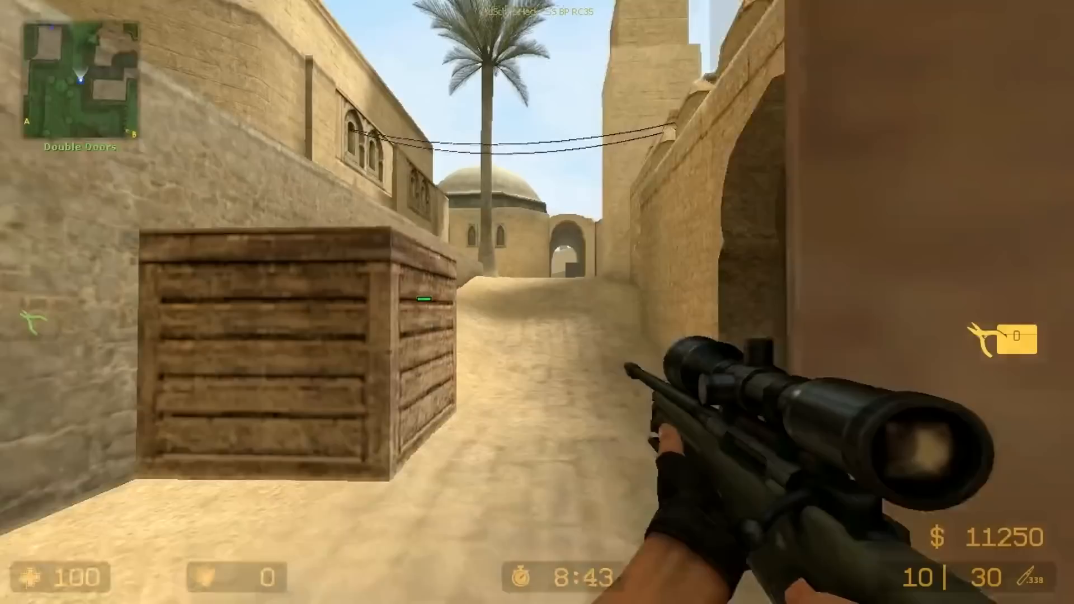
{"action": "mouse_move", "coordinate": [474, 315]}
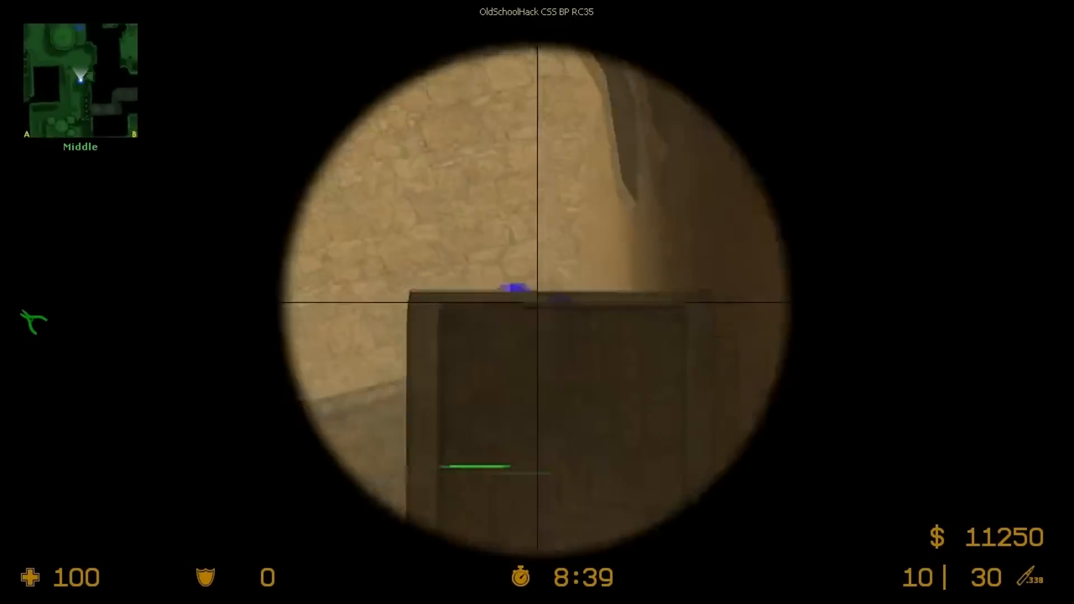
Step: Scope in and fire at the blue-highlighted players by the car and beside the wall
{"action": "right_click", "coordinate": [537, 302]}
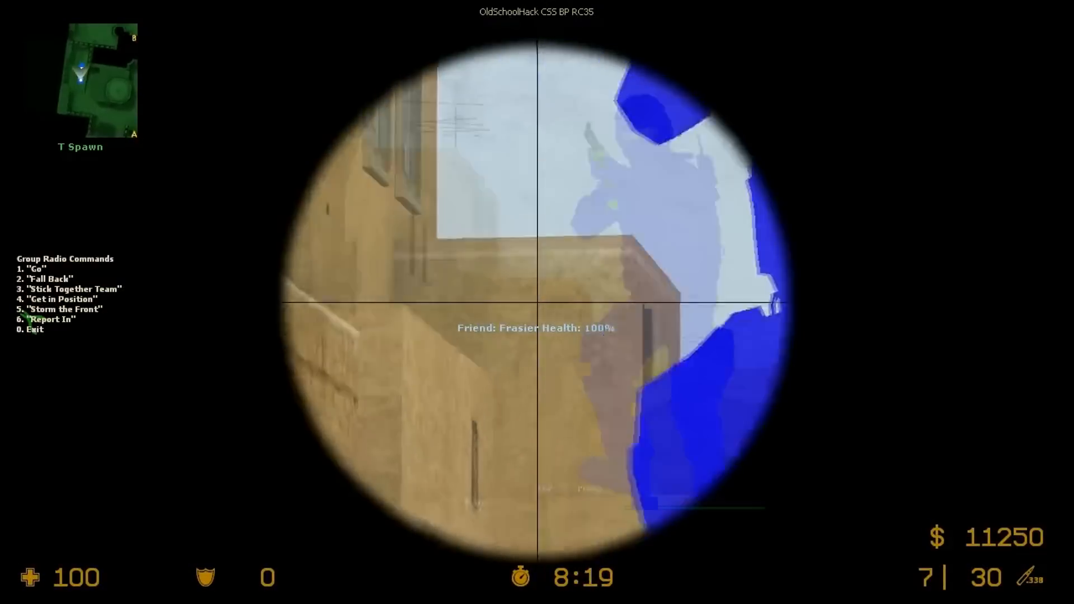
{"action": "right_click", "coordinate": [538, 302]}
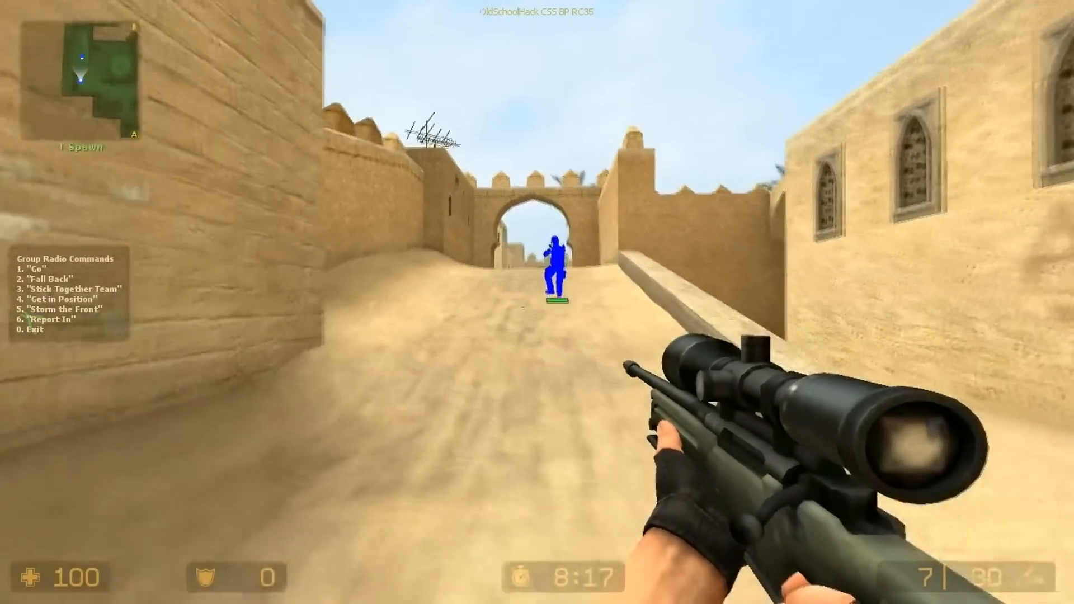
{"action": "right_click", "coordinate": [537, 302]}
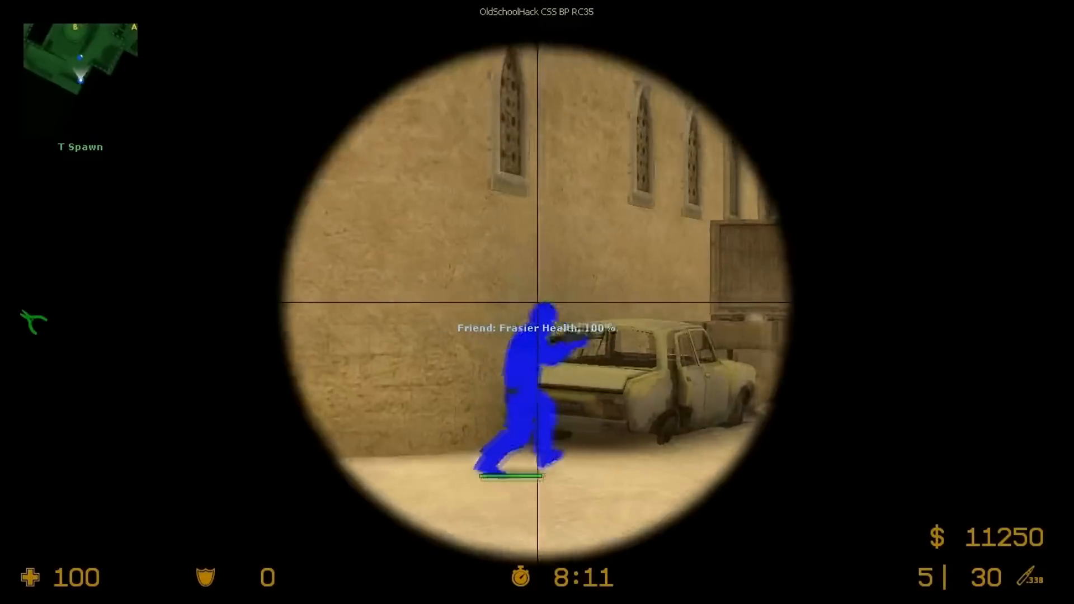
{"action": "left_click", "coordinate": [537, 302]}
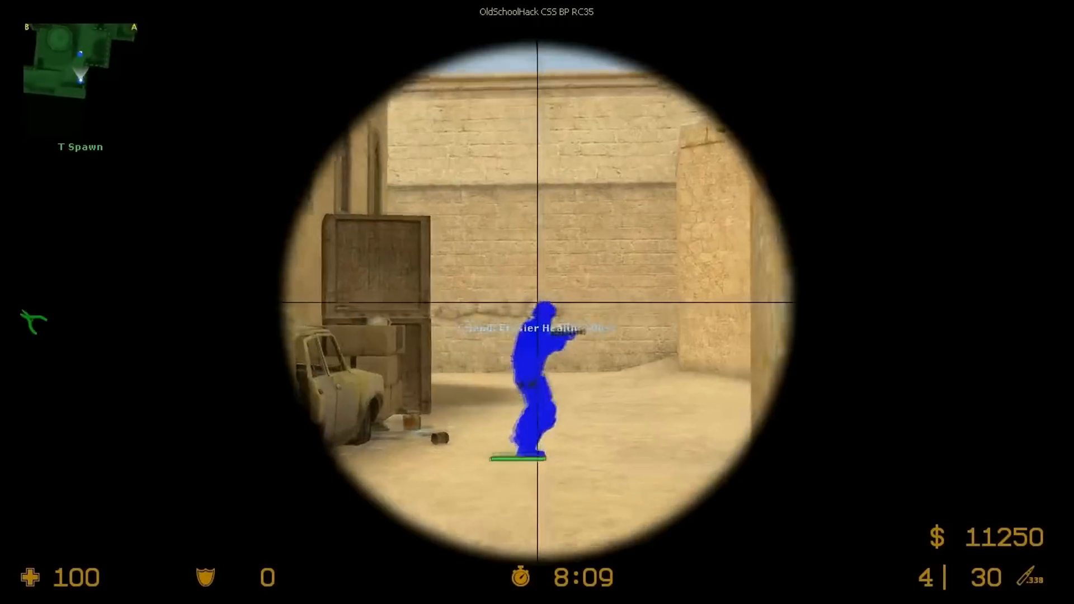
{"action": "left_click", "coordinate": [537, 302]}
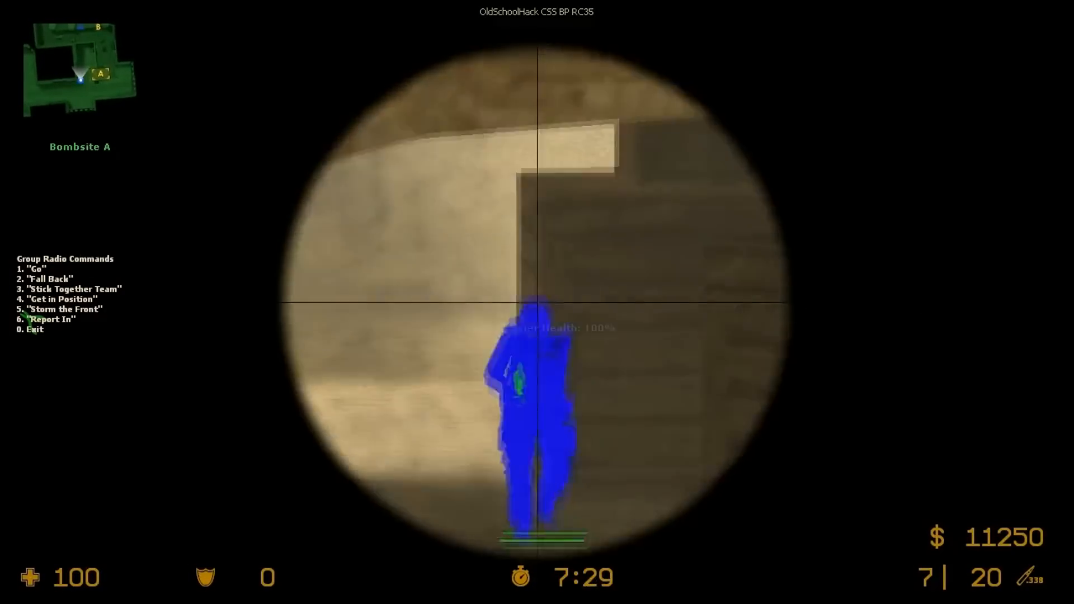
{"action": "left_click", "coordinate": [519, 303]}
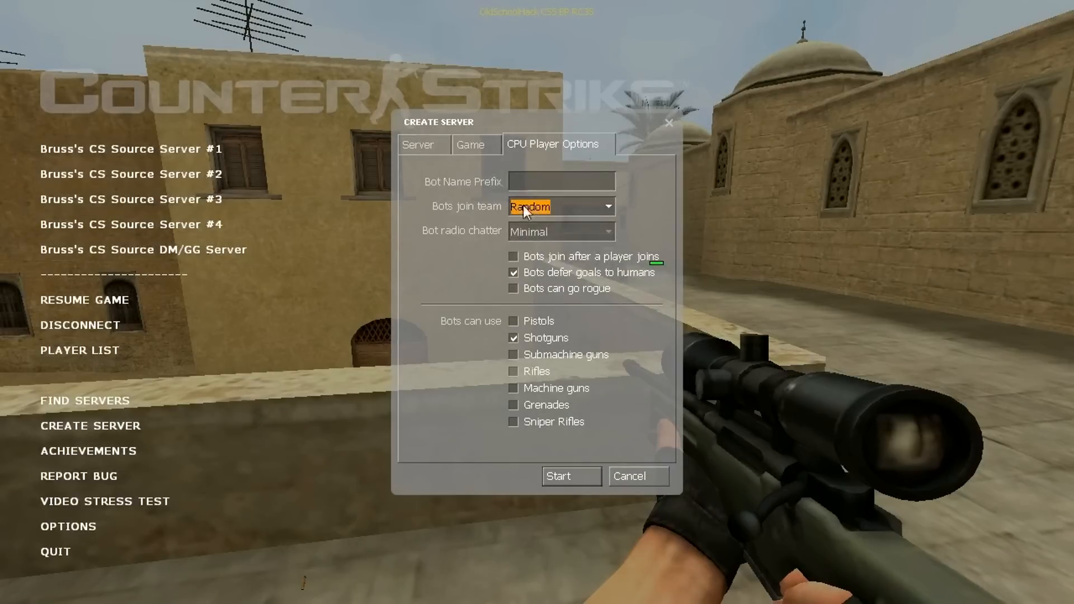
Step: Confirm de_dust2 with 14 Easy bots on the Server tab and start the server
{"action": "left_click", "coordinate": [418, 145]}
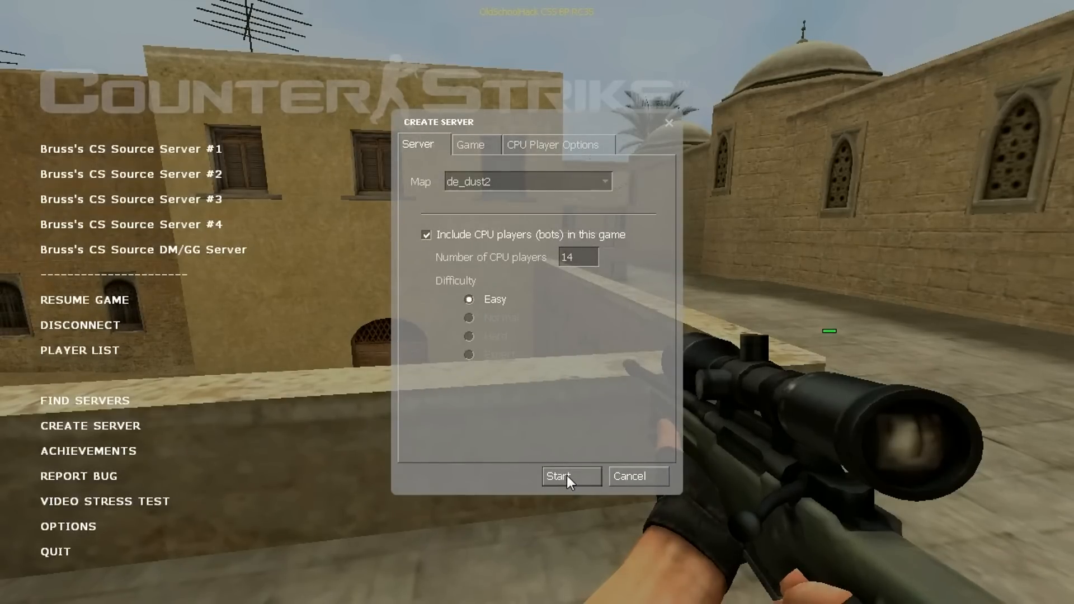
{"action": "left_click", "coordinate": [569, 477]}
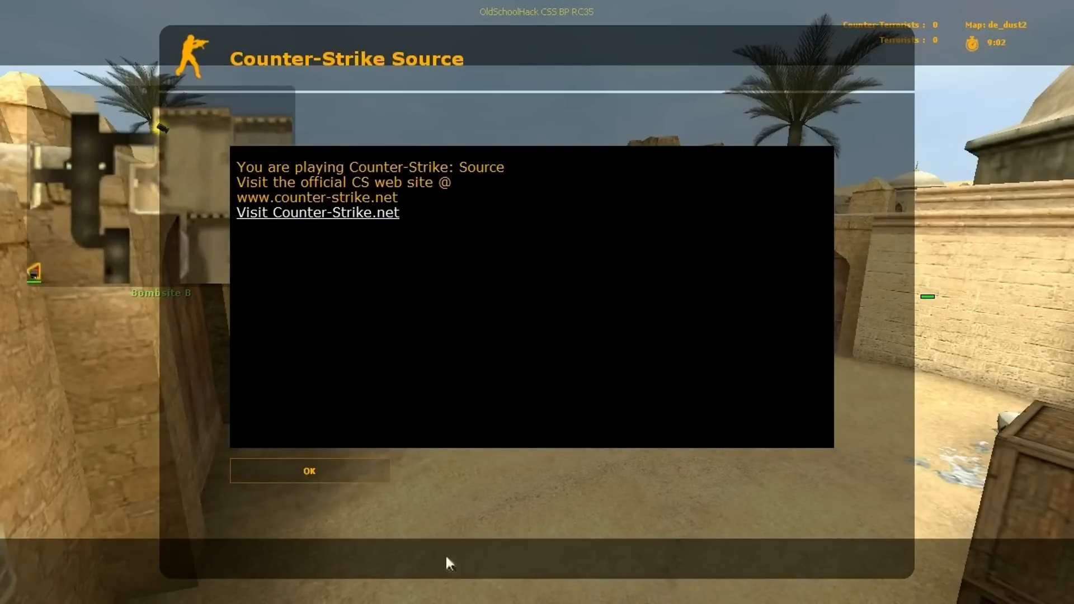
Step: Dismiss the new server's welcome message to reach team selection
{"action": "left_click", "coordinate": [309, 471]}
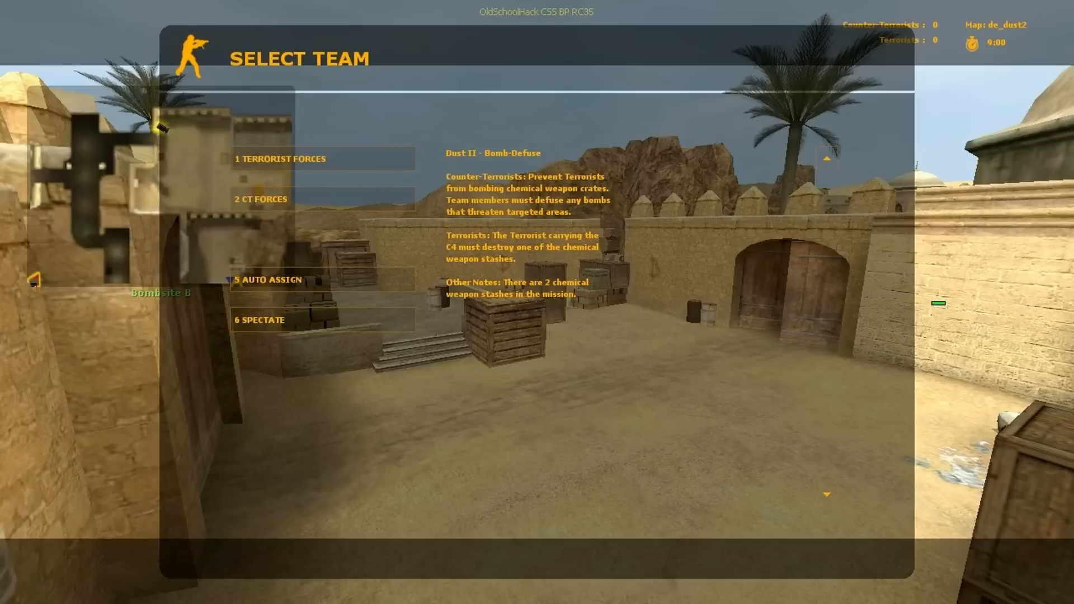
{"action": "mouse_move", "coordinate": [334, 208]}
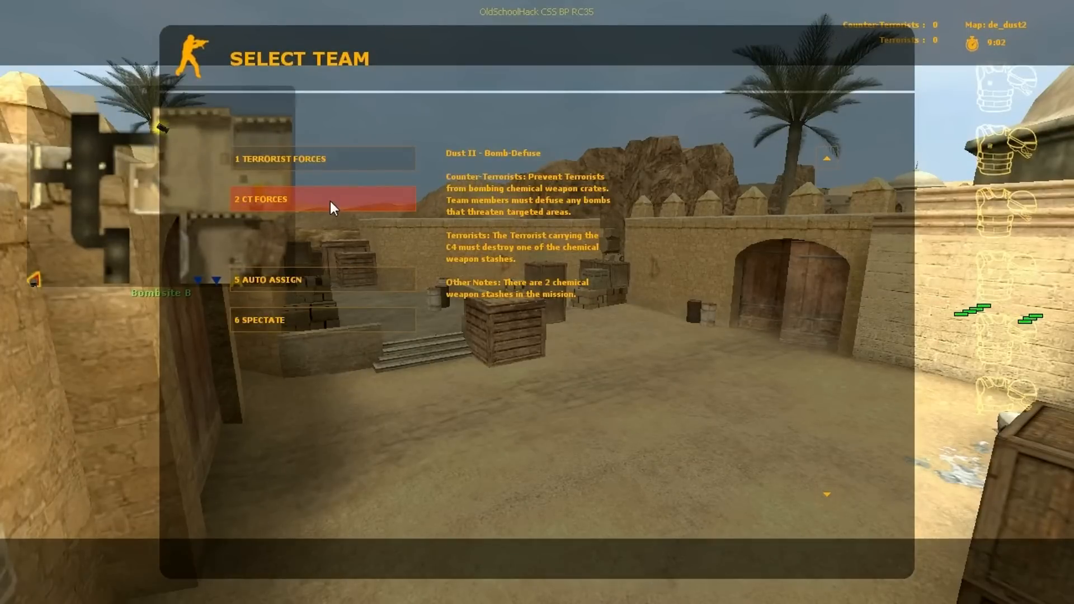
{"action": "mouse_move", "coordinate": [323, 171]}
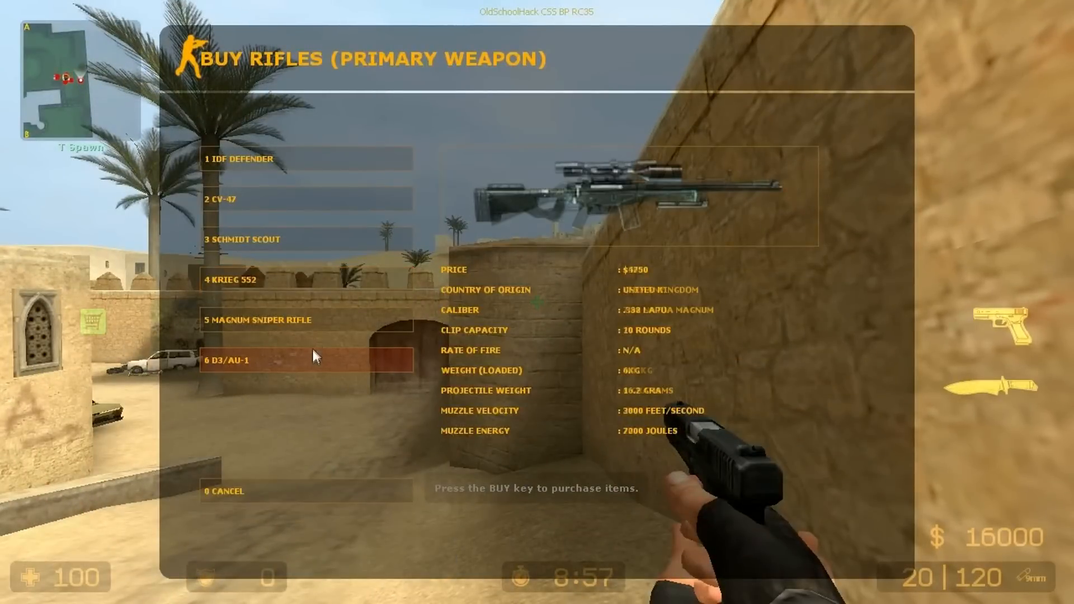
Step: Buy the D3/AU-1 sniper rifle from the Buy Rifles menu
{"action": "left_click", "coordinate": [303, 361]}
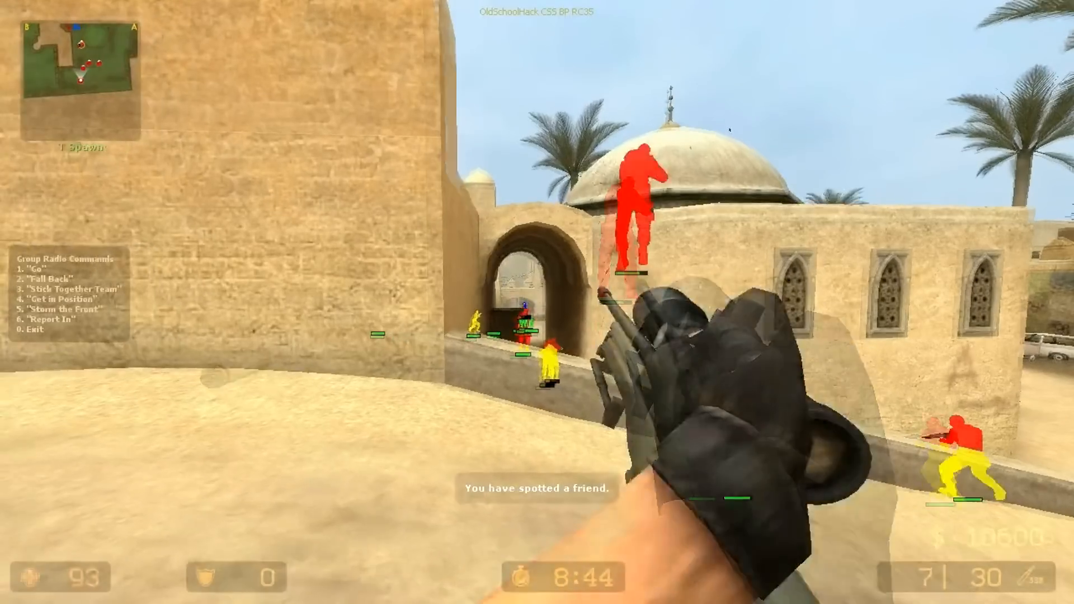
Step: Scope in and shoot at the red-highlighted enemy to test the aimbot
{"action": "right_click", "coordinate": [537, 301]}
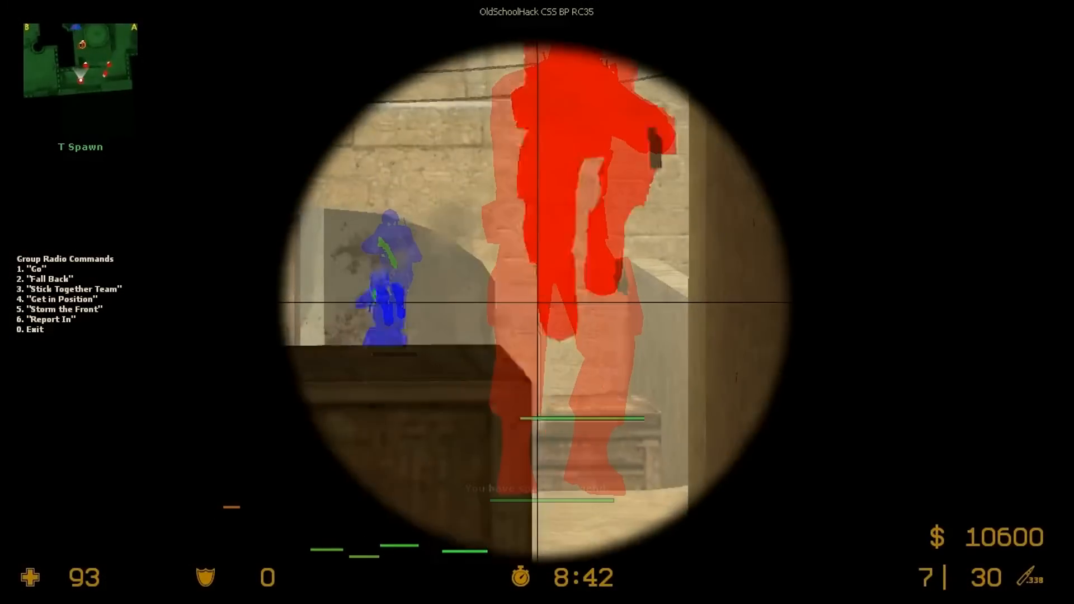
{"action": "left_click", "coordinate": [538, 303]}
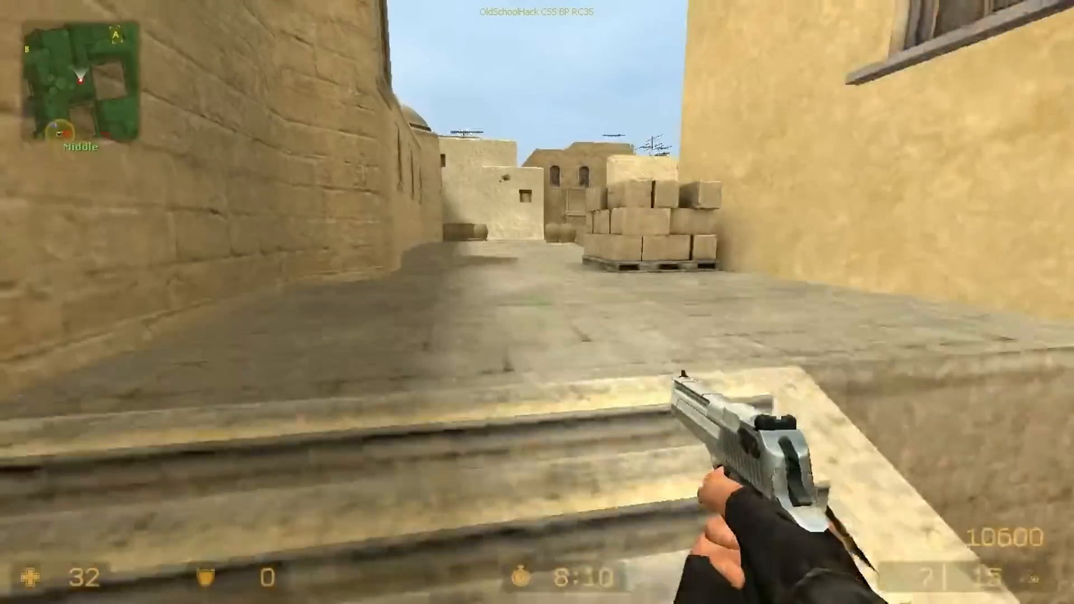
{"action": "mouse_move", "coordinate": [538, 302]}
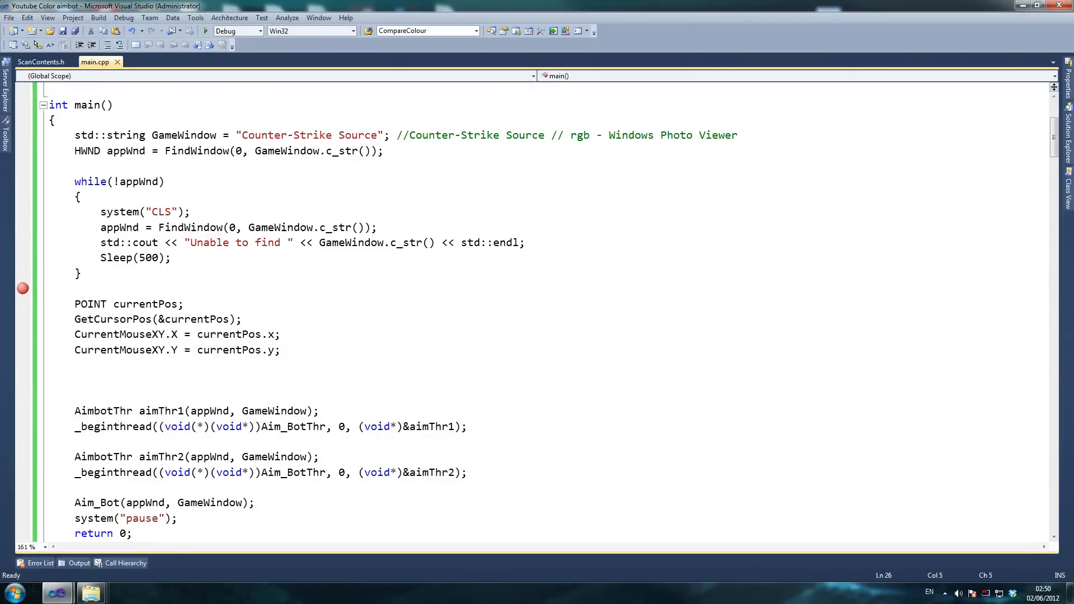
Step: Scroll main.cpp down to the currentPos vs CurrentMouseXY check guarding ShootBot in ScanBMP
{"action": "scroll", "scroll_direction": "down", "scroll_amount": 3}
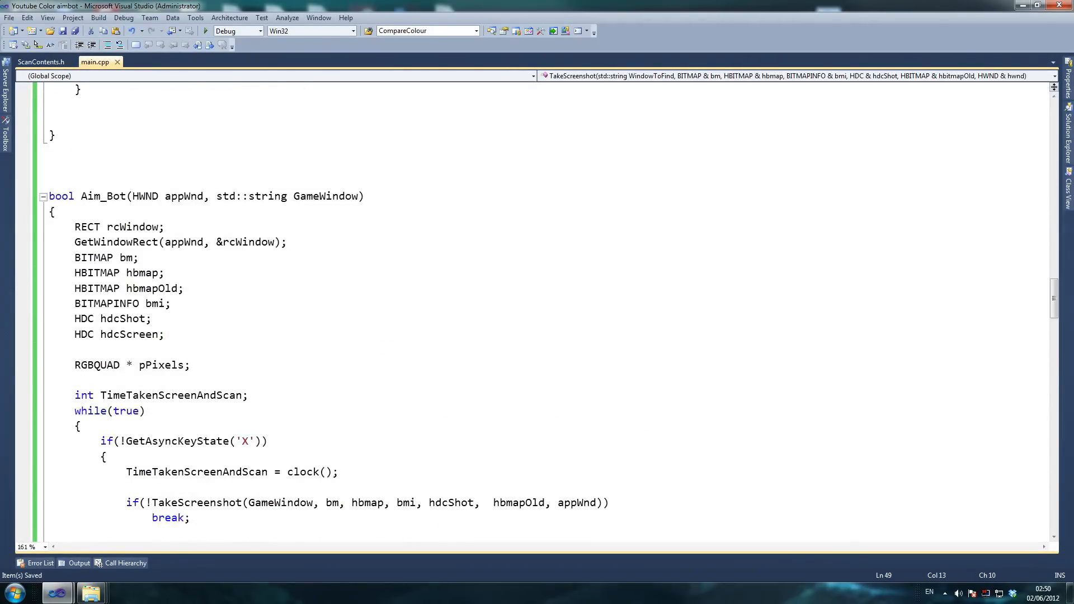
{"action": "scroll", "scroll_direction": "down", "scroll_amount": 3}
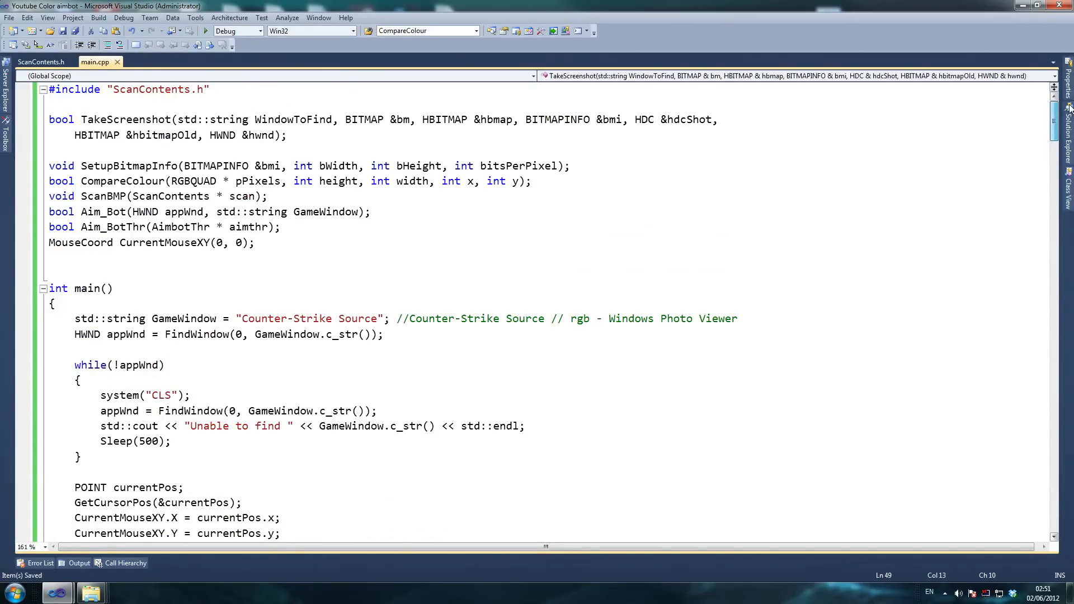
{"action": "scroll", "scroll_direction": "down", "scroll_amount": 3}
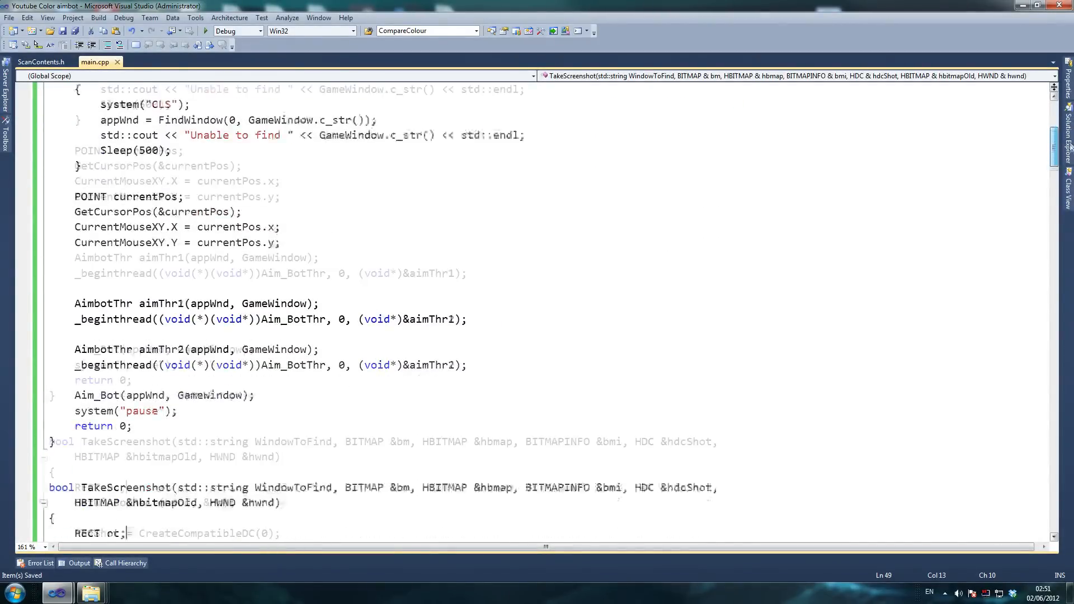
{"action": "scroll", "scroll_direction": "down", "scroll_amount": 3}
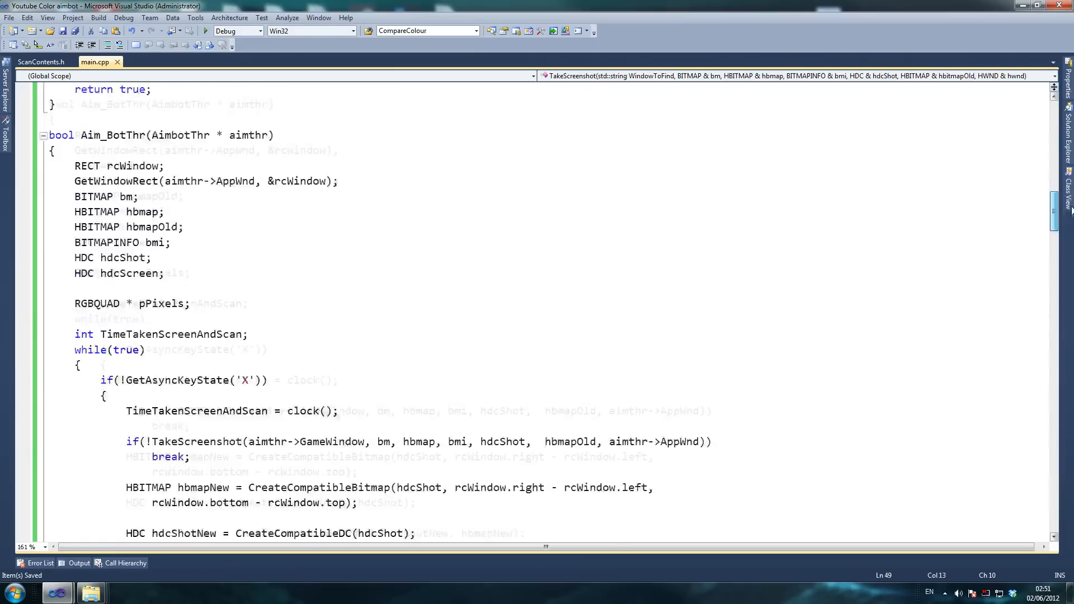
{"action": "scroll", "scroll_direction": "down", "scroll_amount": 3}
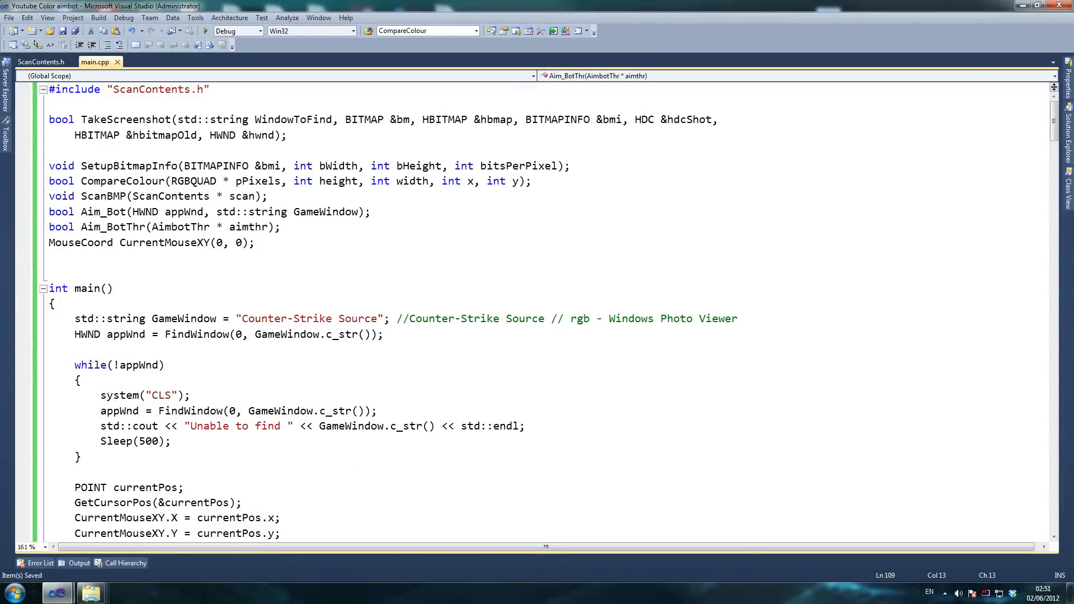
{"action": "scroll", "scroll_direction": "down", "scroll_amount": 3}
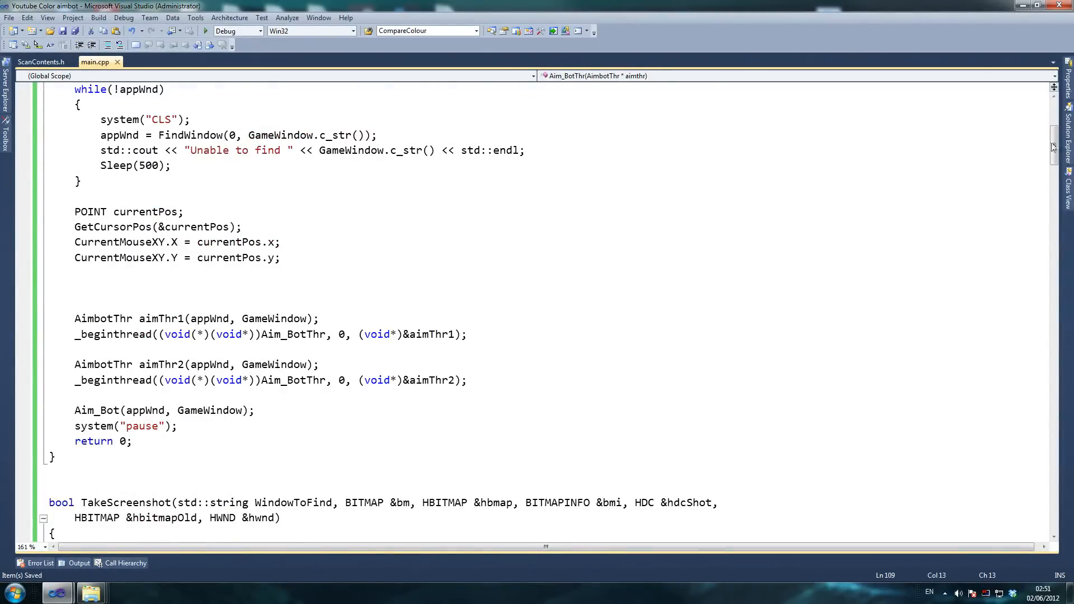
{"action": "scroll", "scroll_direction": "down", "scroll_amount": 3}
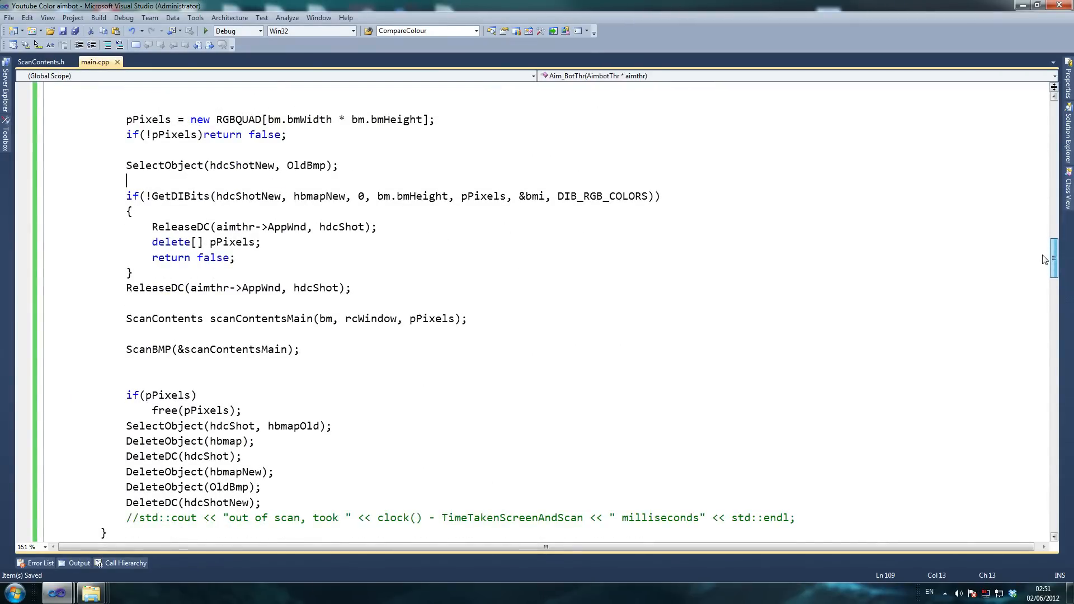
{"action": "scroll", "scroll_direction": "down", "scroll_amount": 3}
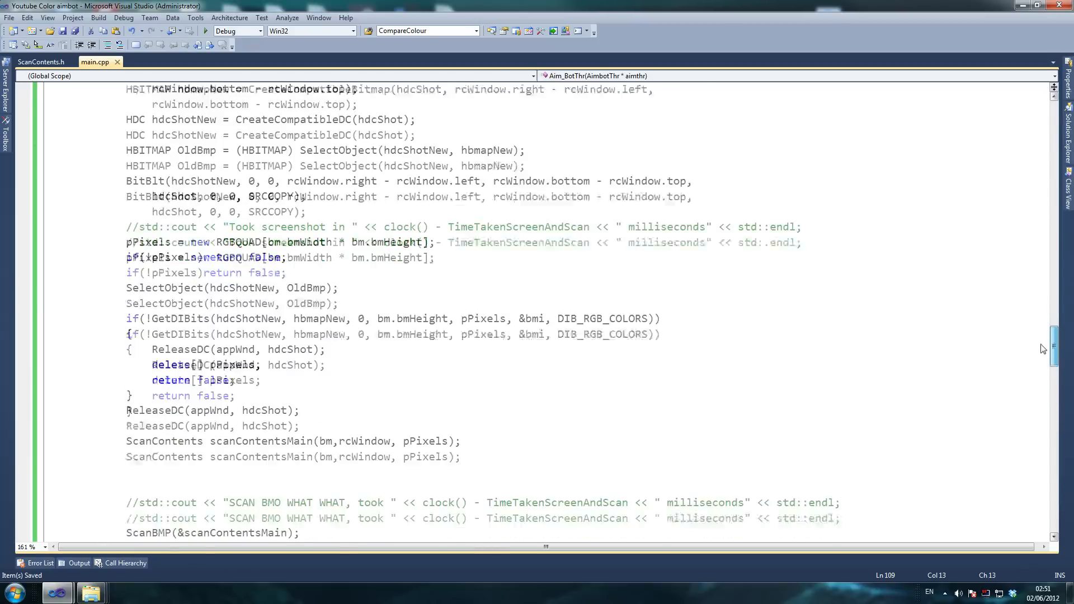
{"action": "scroll", "scroll_direction": "down", "scroll_amount": 3}
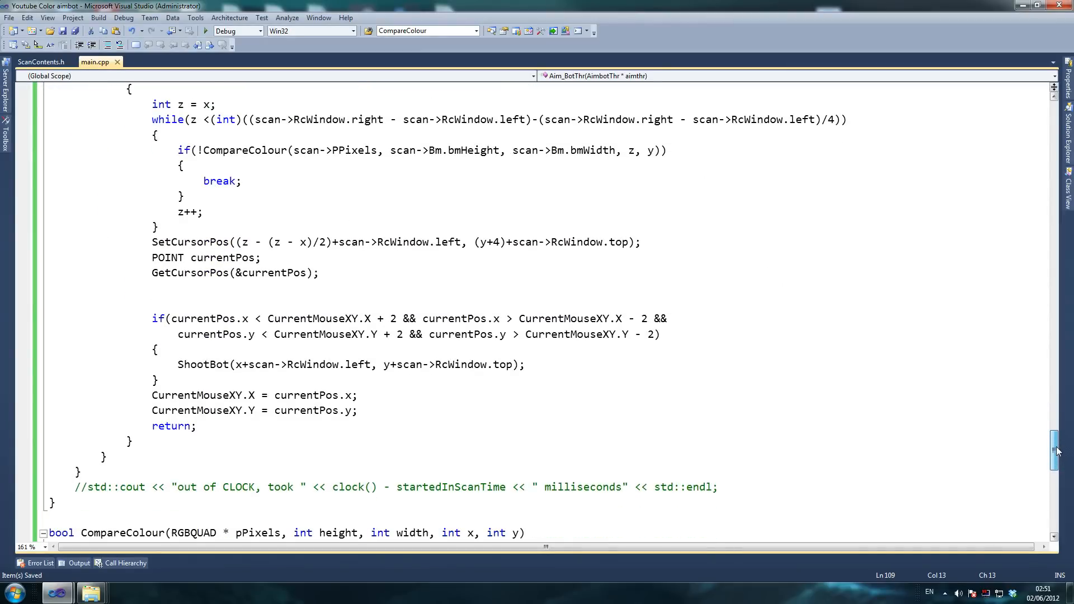
{"action": "scroll", "scroll_direction": "down", "scroll_amount": 3}
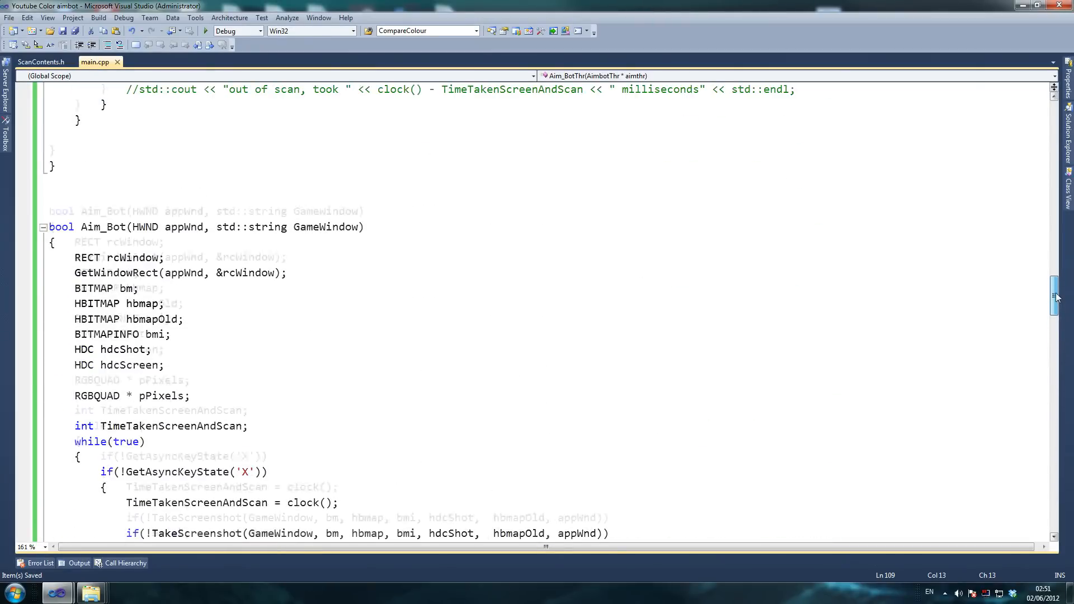
{"action": "scroll", "scroll_direction": "down", "scroll_amount": 3}
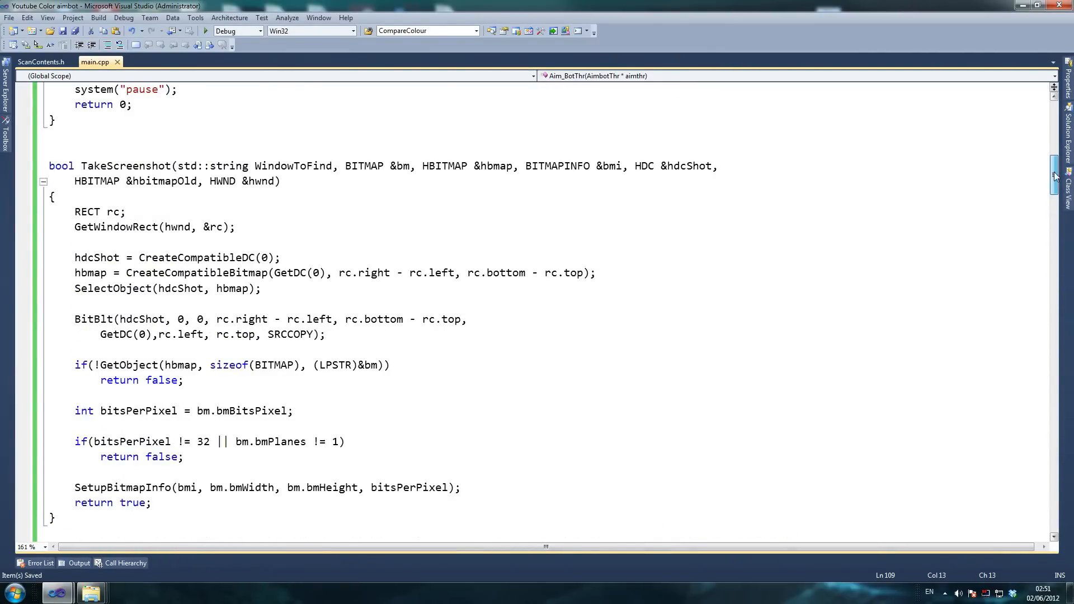
{"action": "scroll", "scroll_direction": "down", "scroll_amount": 3}
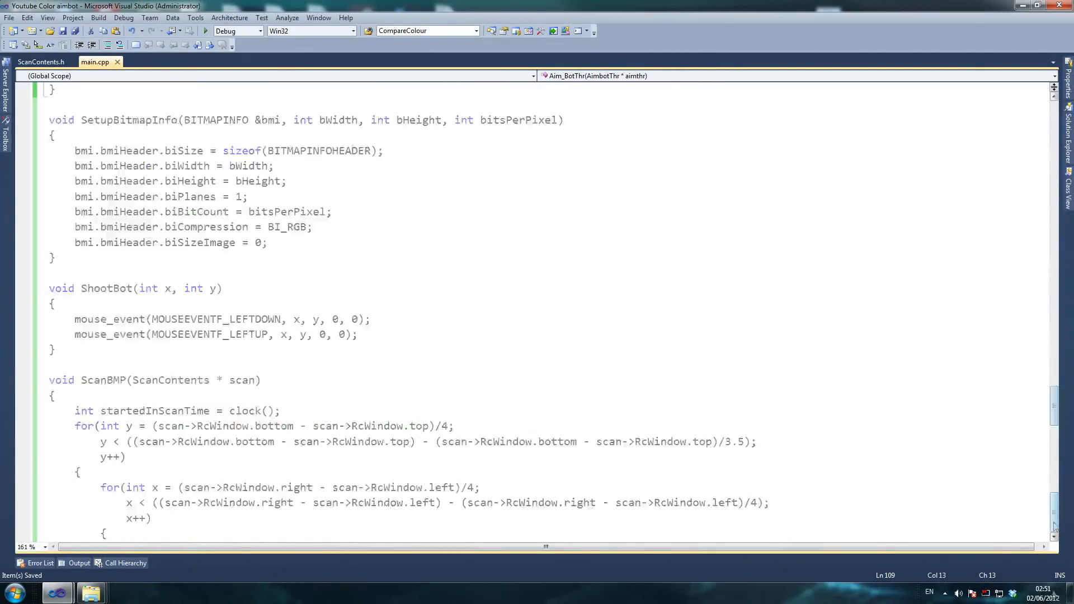
{"action": "scroll", "scroll_direction": "down", "scroll_amount": 3}
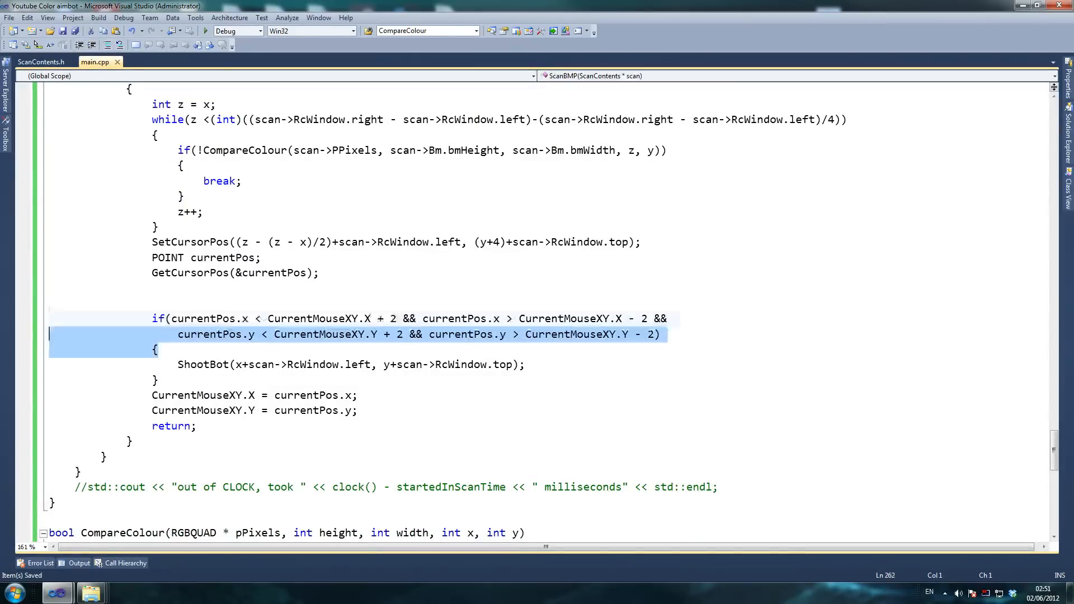
Step: Comment out the if condition, its braces and the ShootBot call in ScanBMP
{"action": "key", "text": "Ctrl+K,Ctrl+C"}
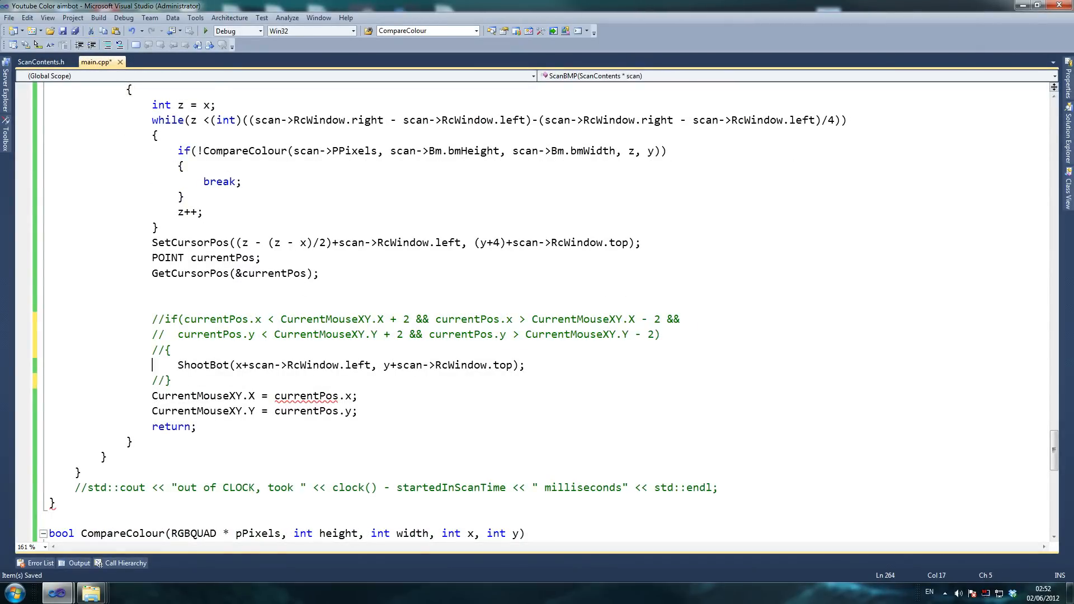
{"action": "type", "text": "//"}
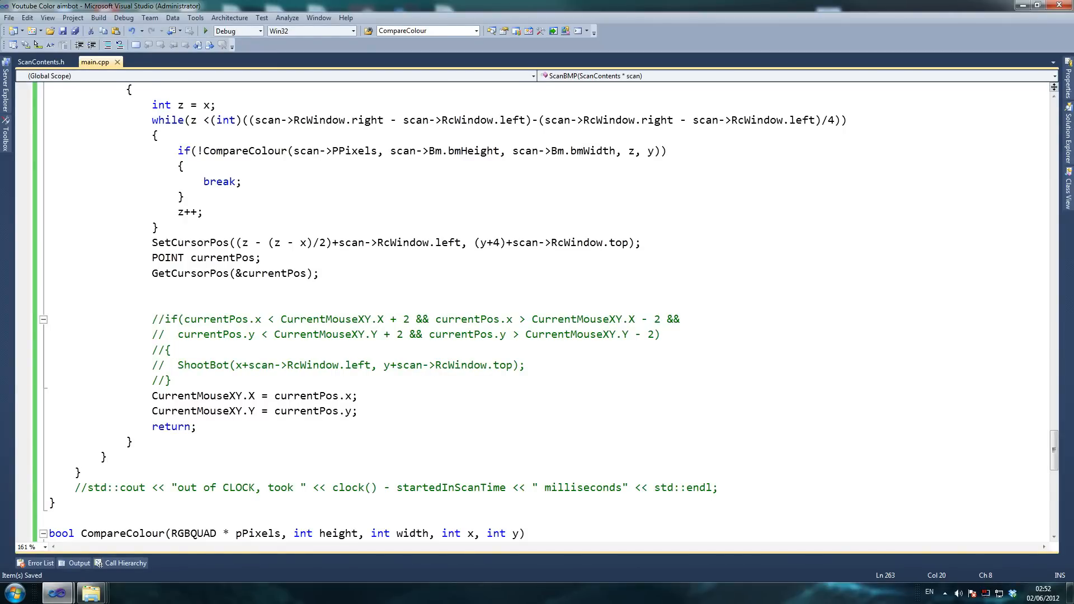
{"action": "scroll", "scroll_direction": "up", "scroll_amount": 3}
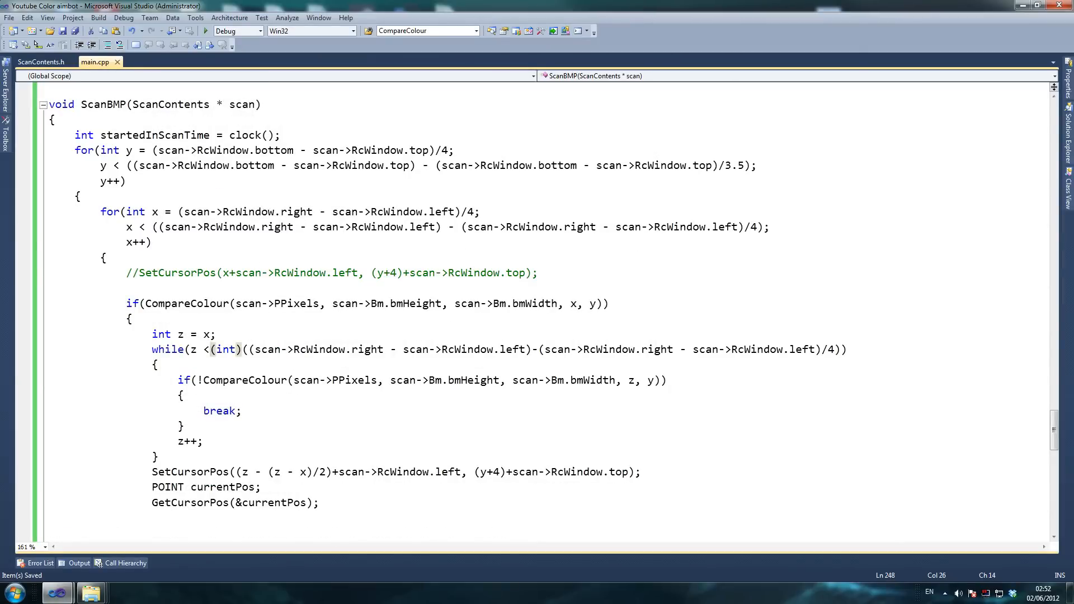